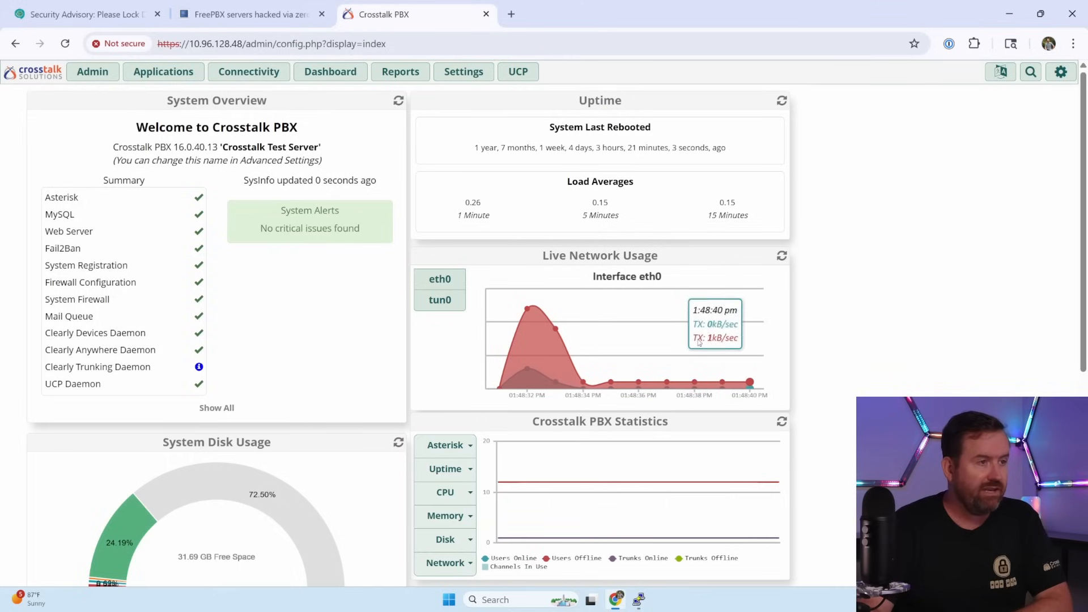
- Open the FreePBX Firewall page from the Connectivity menu
click(248, 71)
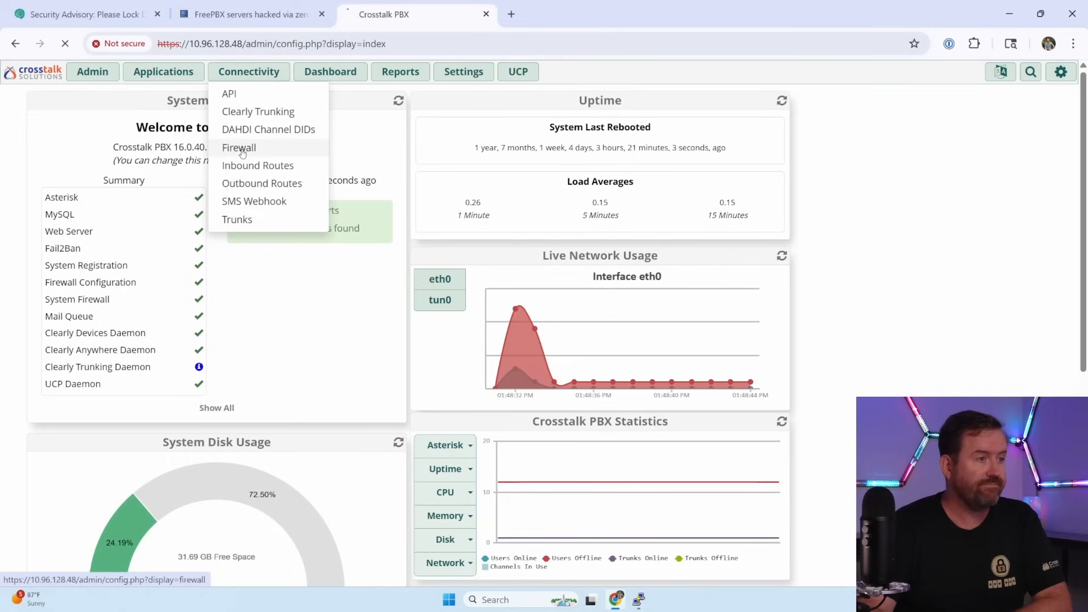
click(238, 147)
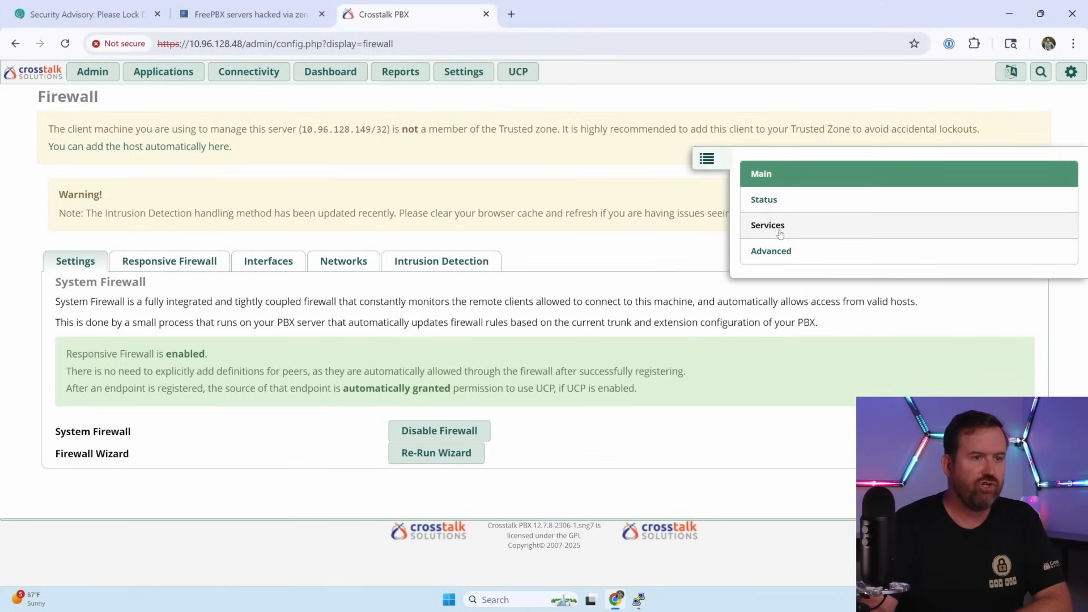
- Review the Core Services zones allowed for SSH, Web Management (Secure), UCP and SIP
click(768, 225)
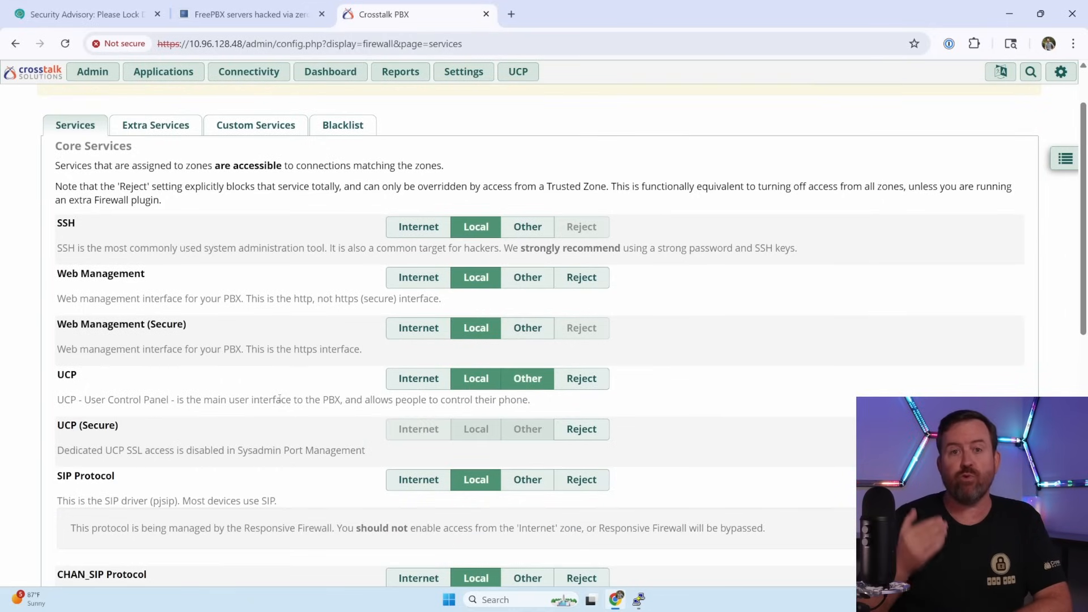
mouse_move(306, 377)
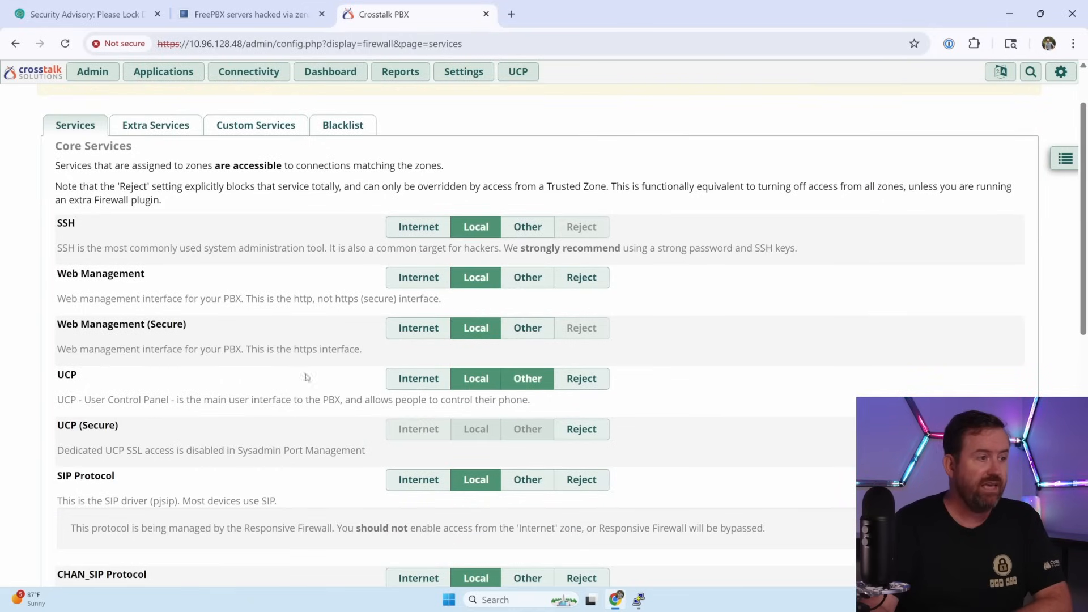
double_click(100, 273)
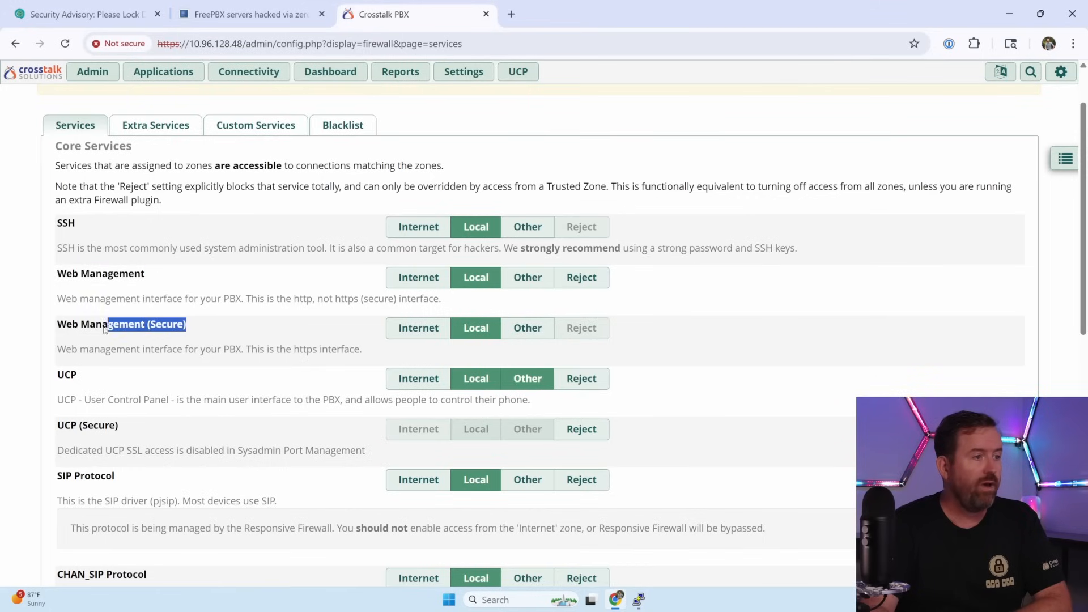
double_click(101, 324)
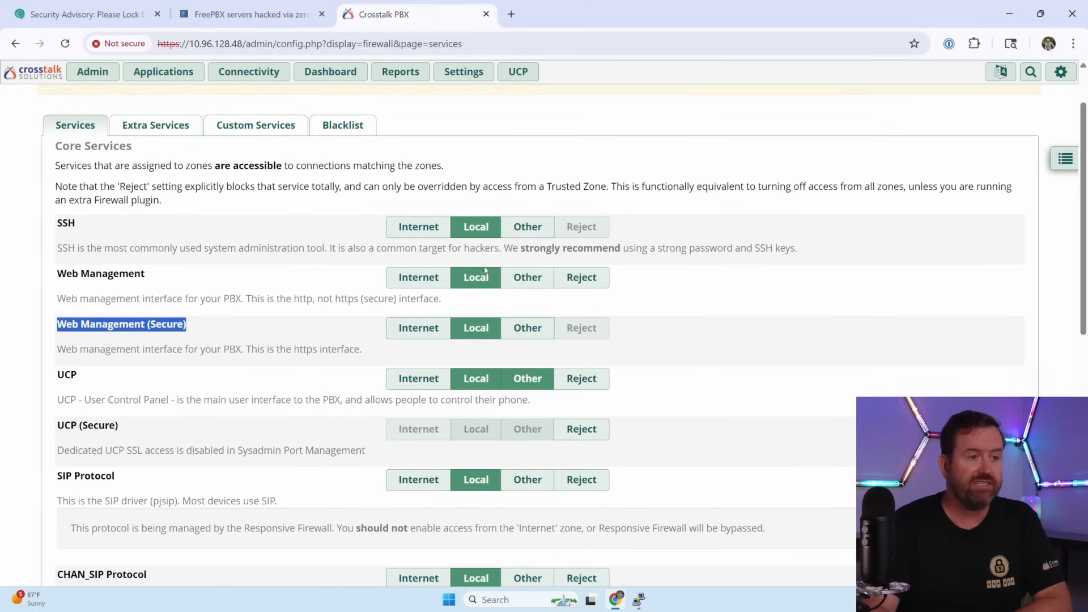
mouse_move(481, 322)
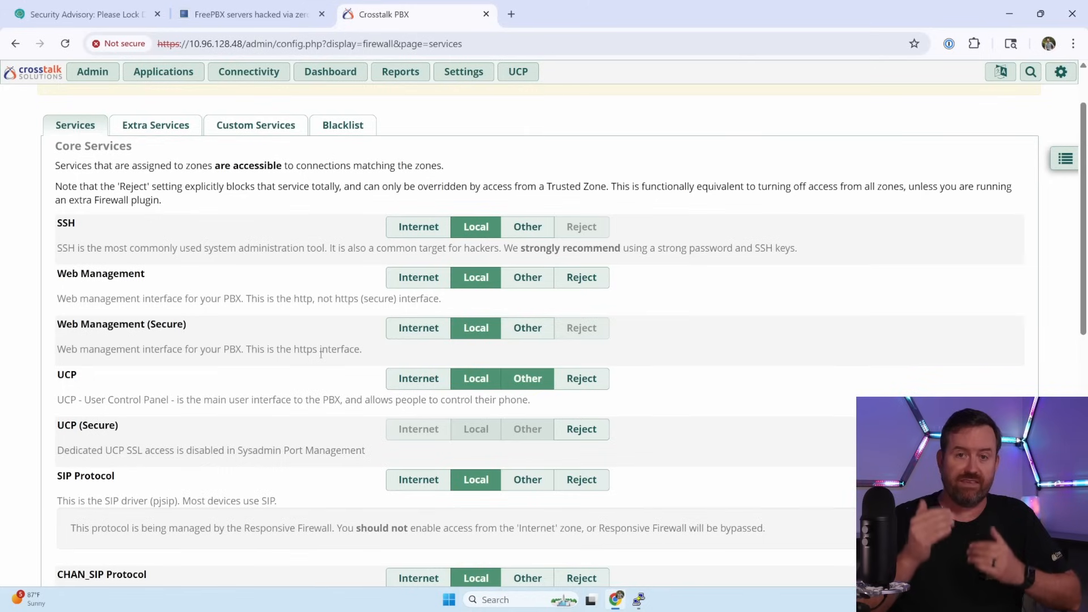
mouse_move(351, 336)
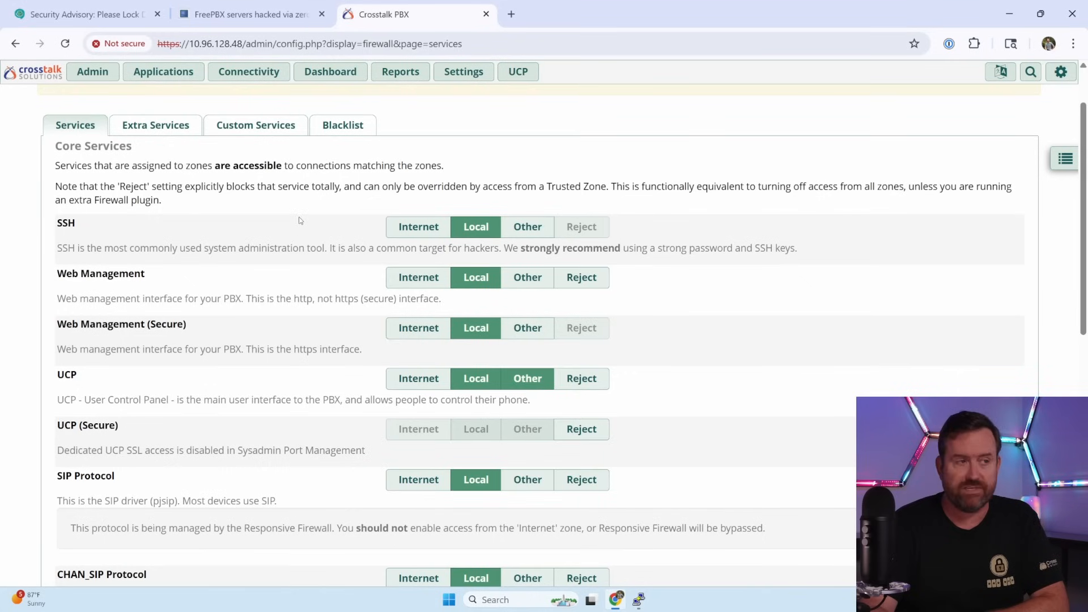
mouse_move(254, 97)
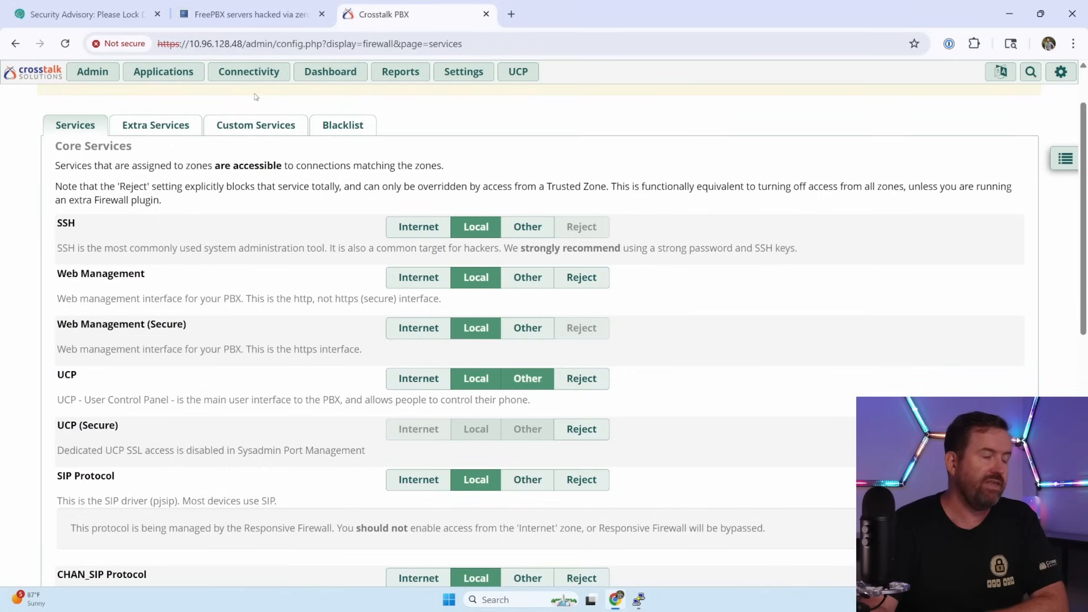
click(248, 71)
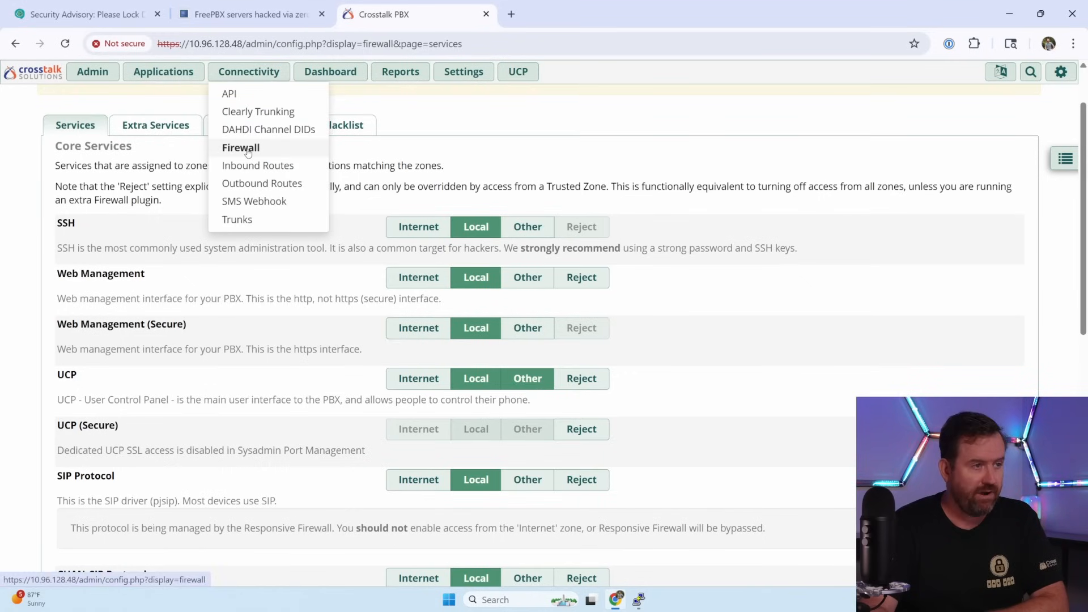
- Show the firewall Networks tab listing hosts assigned to the Trusted zone
click(240, 147)
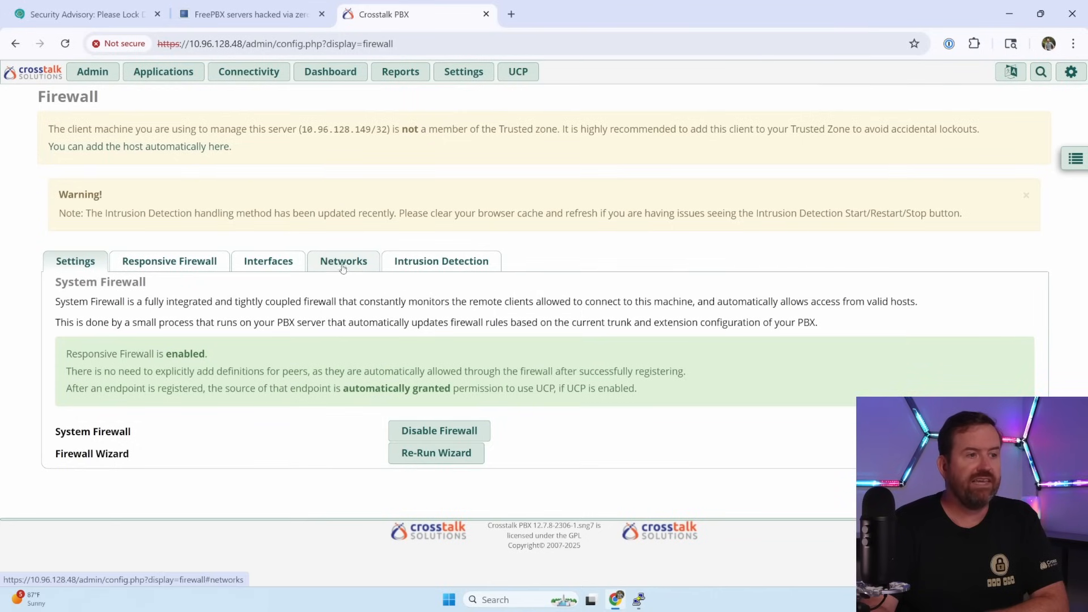
click(343, 261)
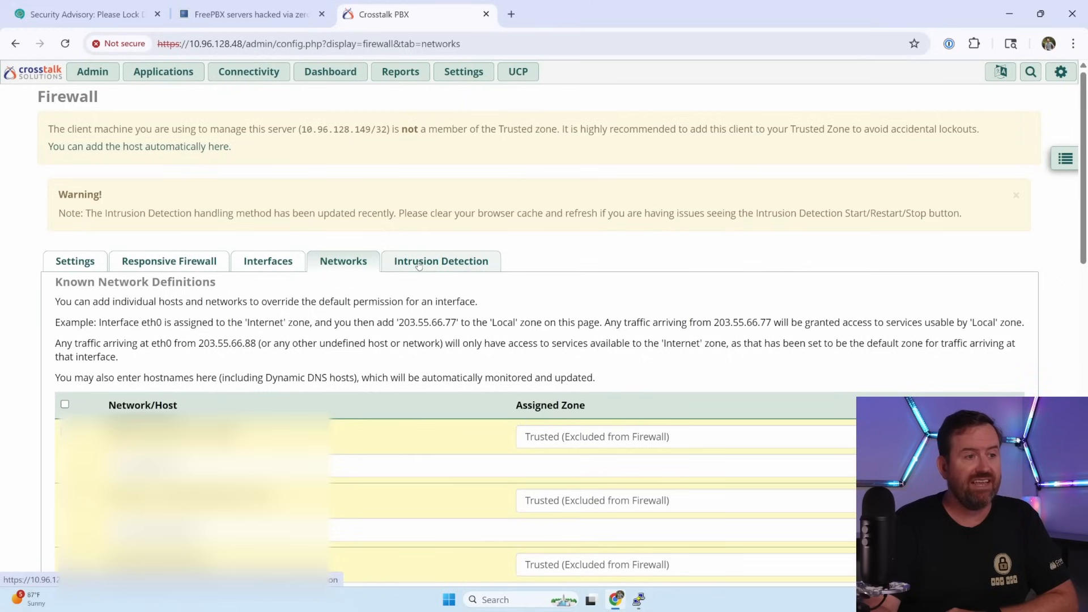
- Confirm Intrusion Detection is running, then return to the system dashboard
click(441, 261)
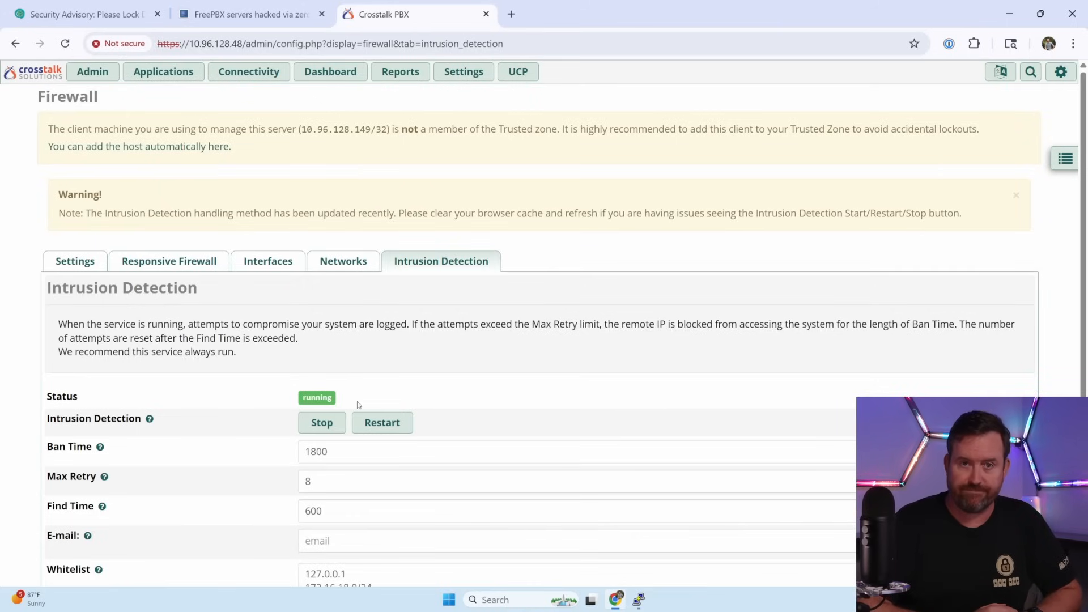
click(331, 71)
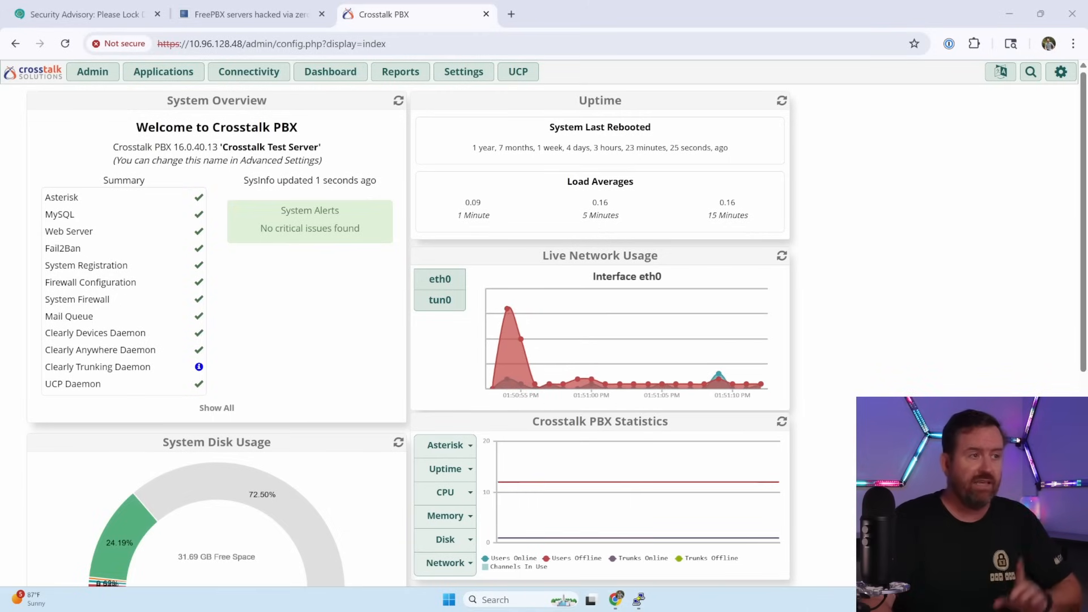
click(250, 14)
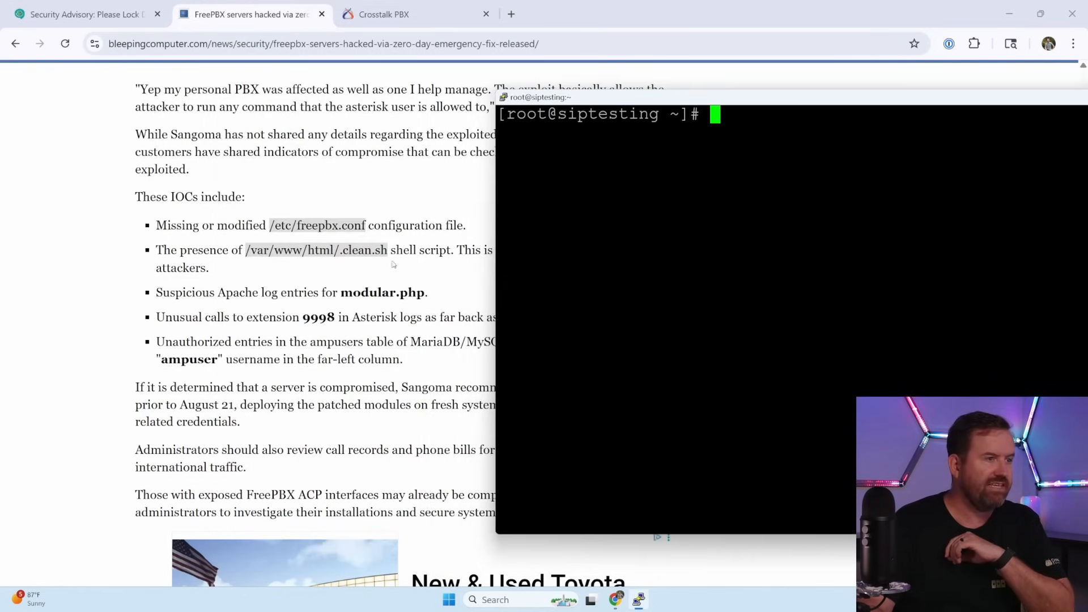
mouse_move(244, 236)
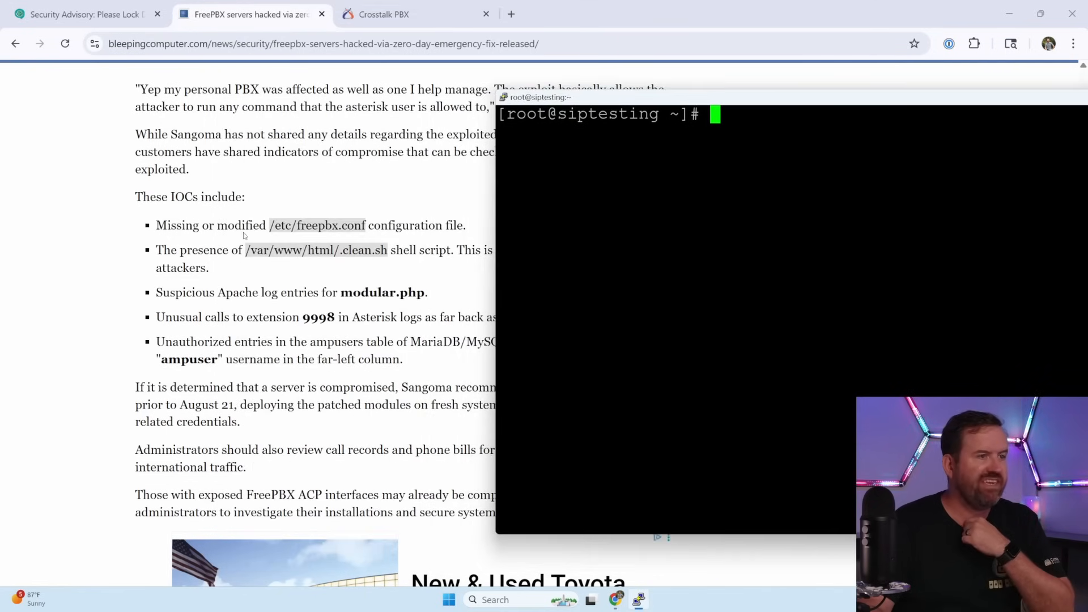
mouse_move(361, 239)
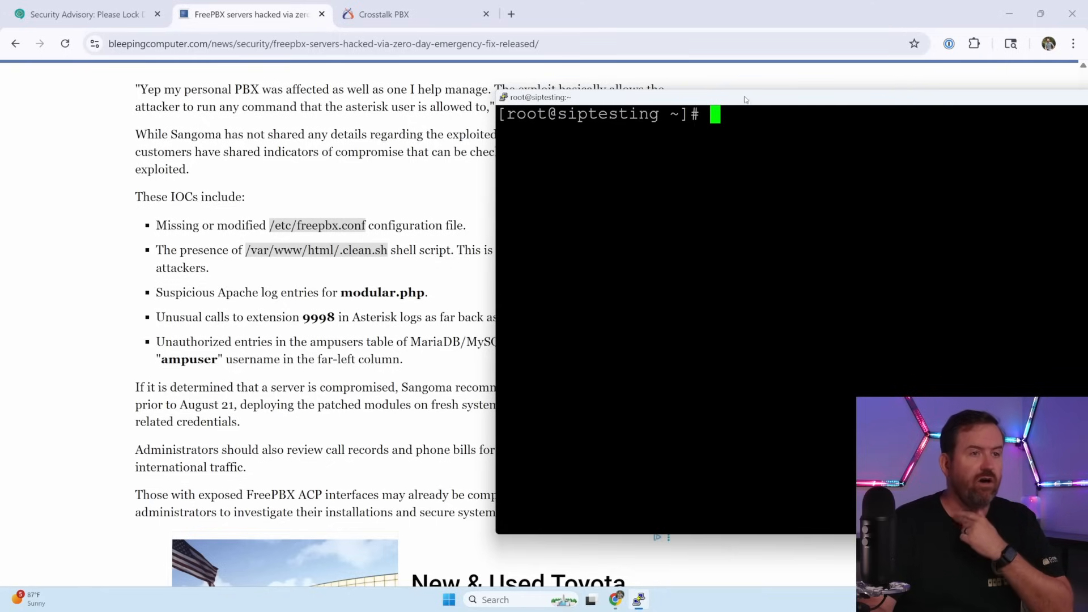
- List /etc/freepbx.conf with ls -la to check its Jan 12 2023 date
text(ls)
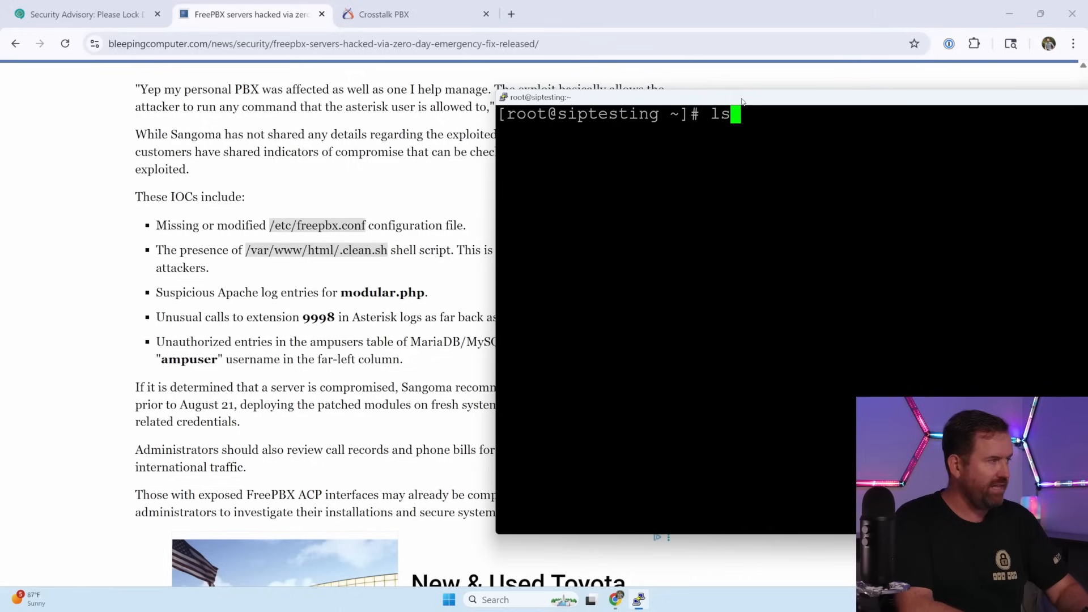
text(-la /etc/freepbx.conf)
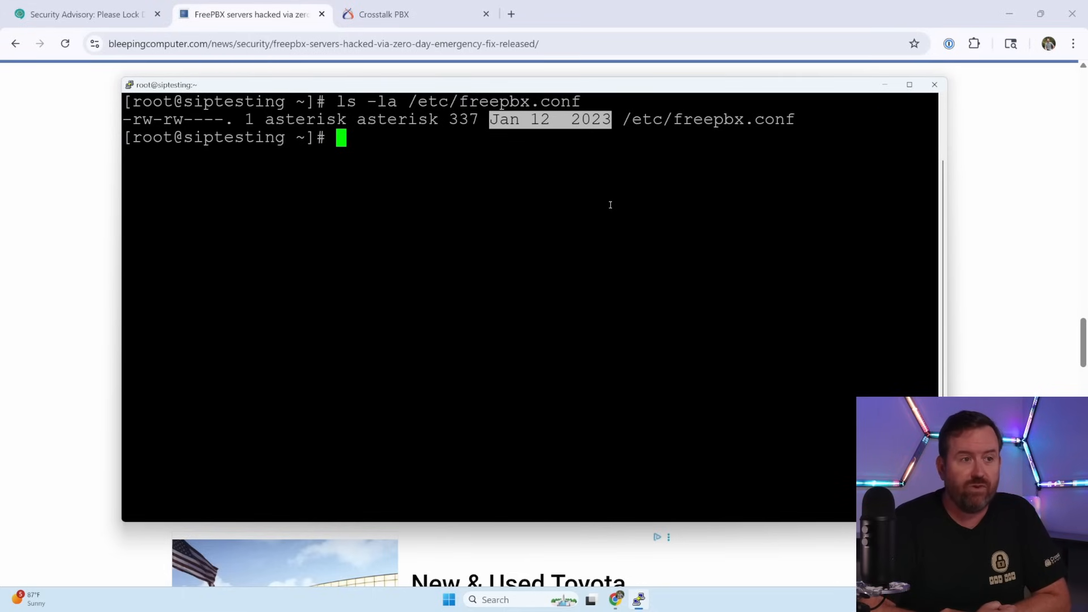
mouse_move(534, 164)
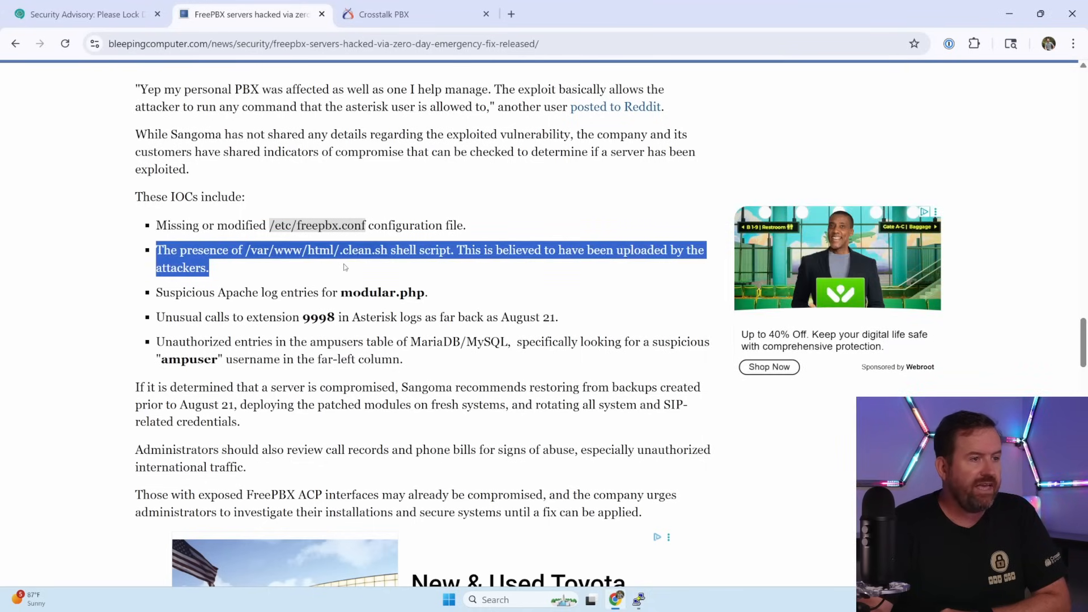
mouse_move(396, 270)
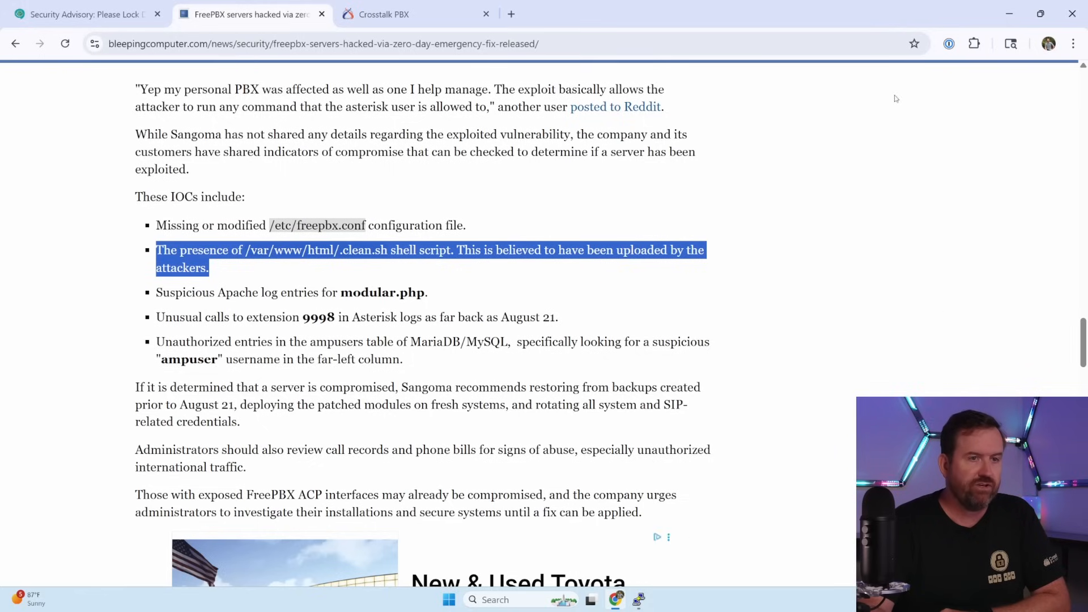
- Search /var/www/html for a clean script with ls -la | grep clean
click(638, 600)
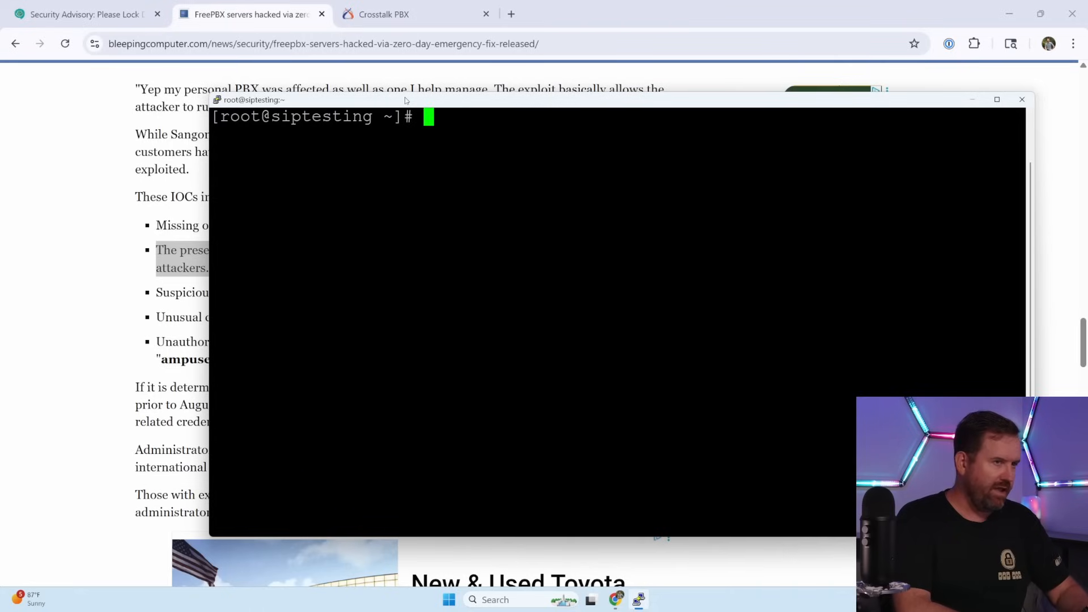
text(ls -)
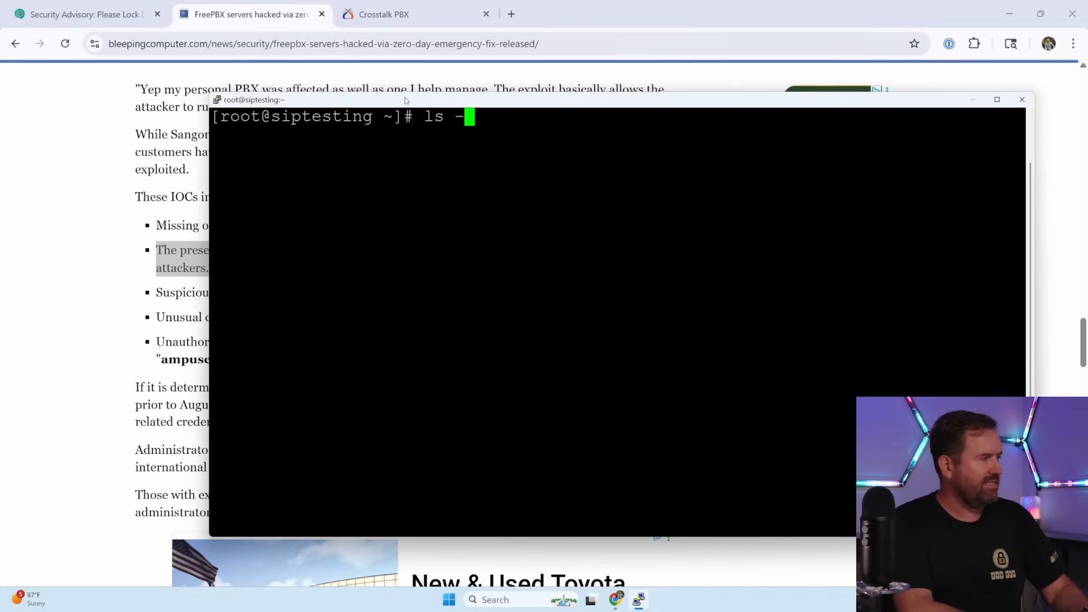
text(la /var/www)
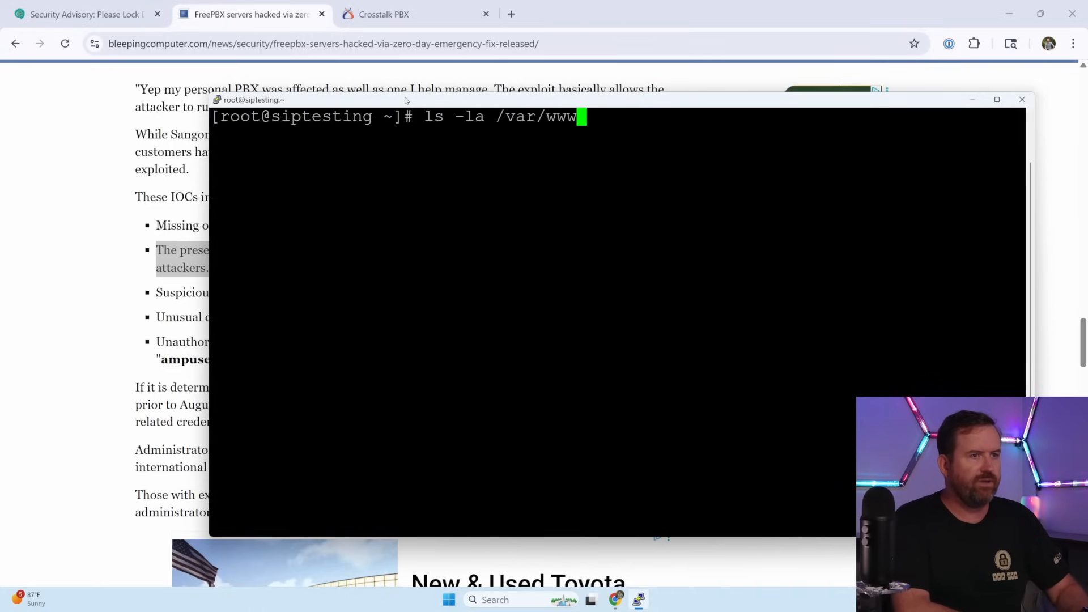
text(/html |)
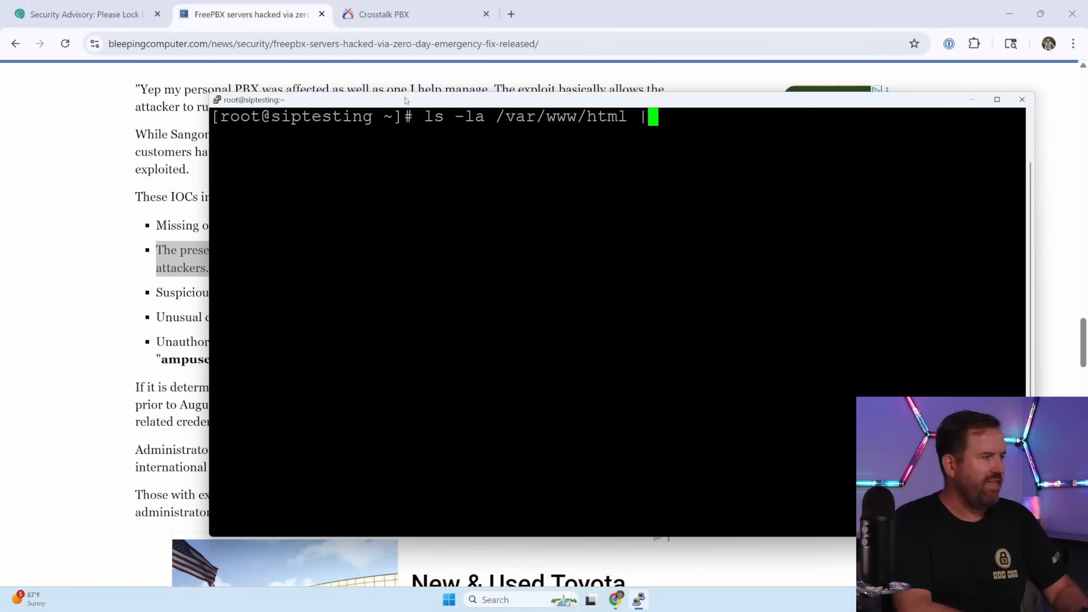
text(grep clea)
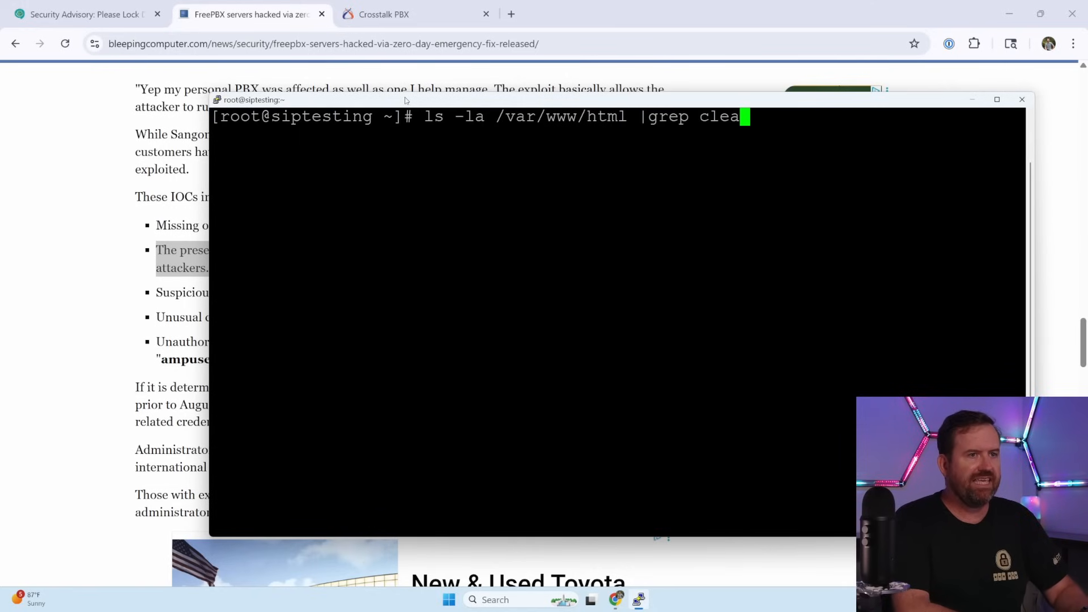
text(n)
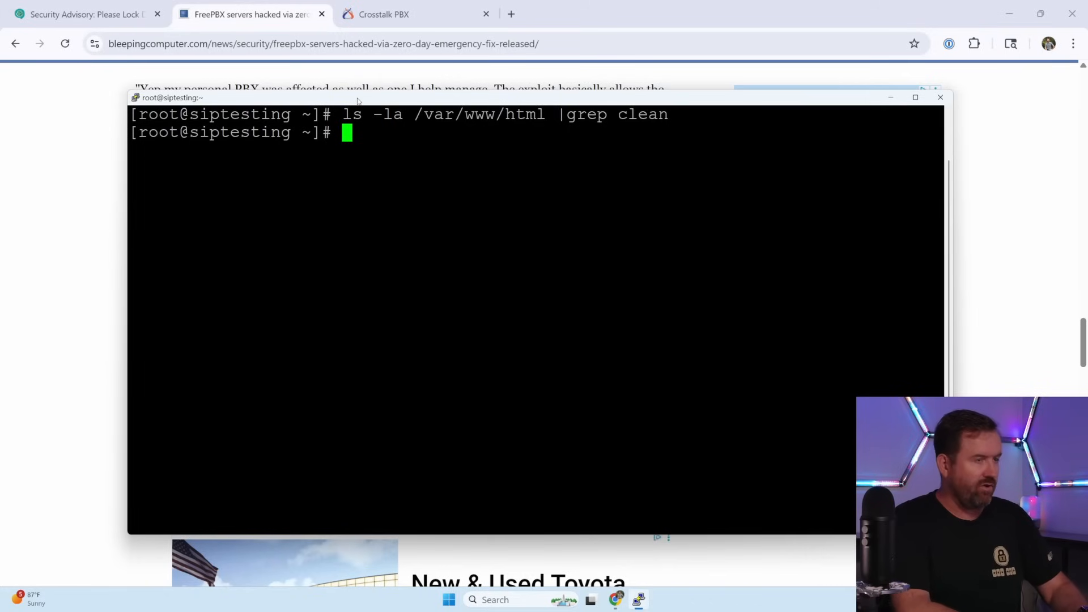
- Run grep "modular.php" across /var/log/httpd/access_log* files
text(grep)
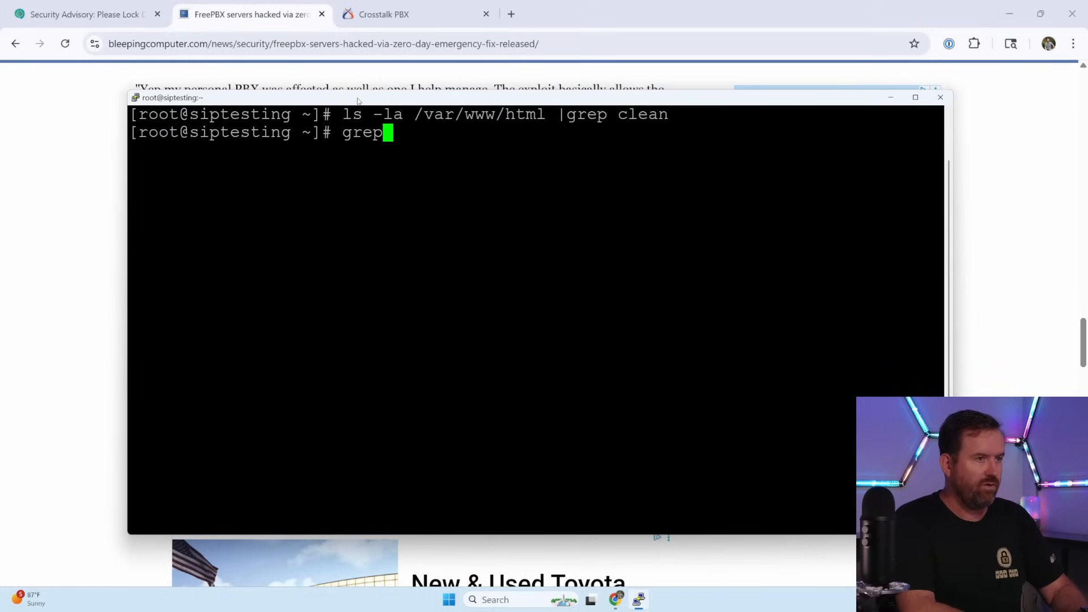
text("modul)
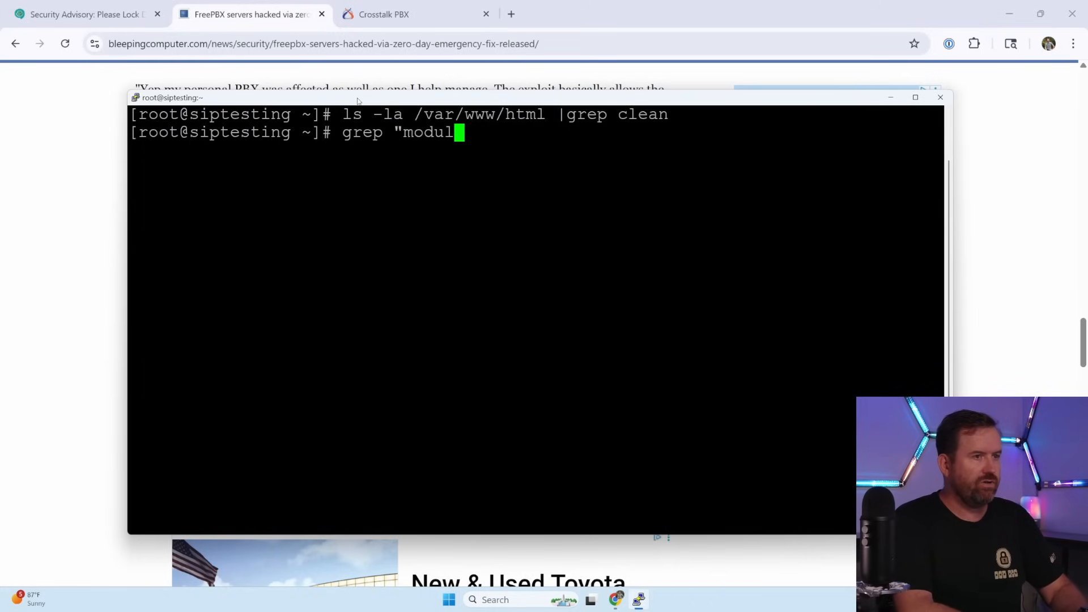
text(ar.php")
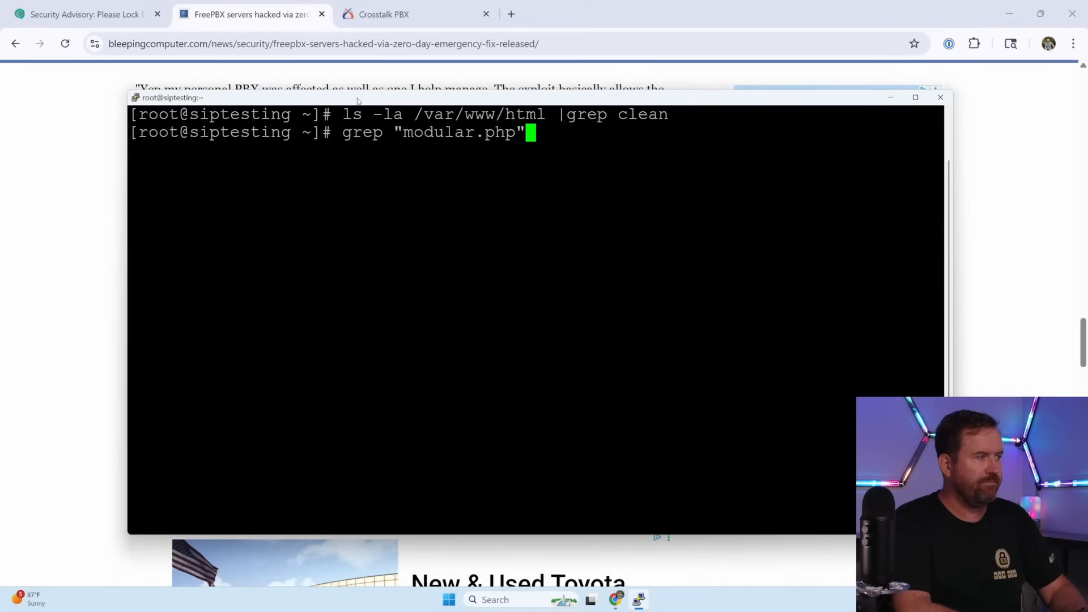
text(/e)
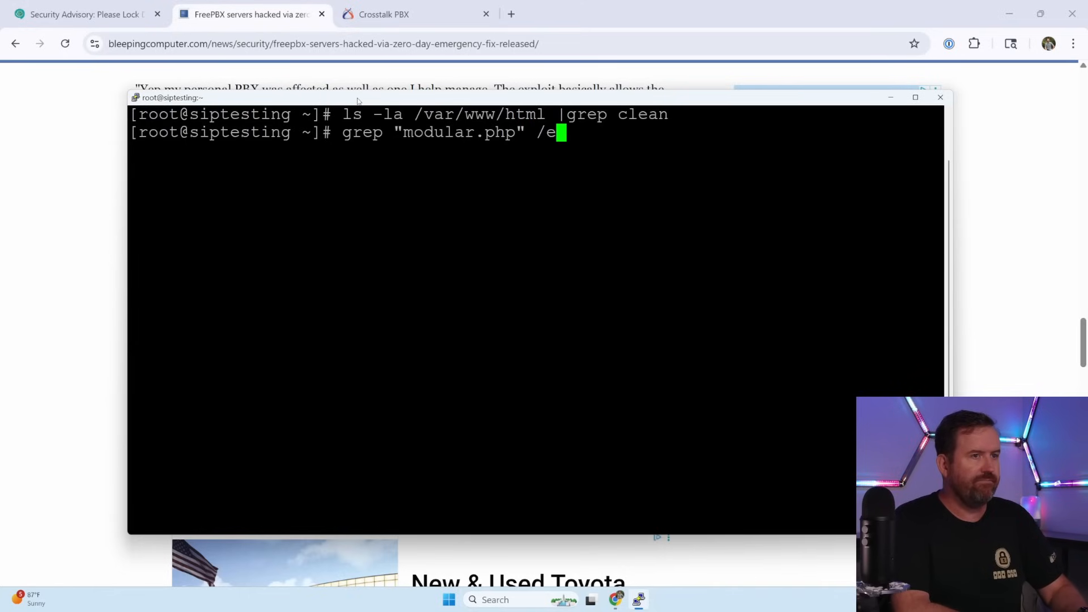
text(var/)
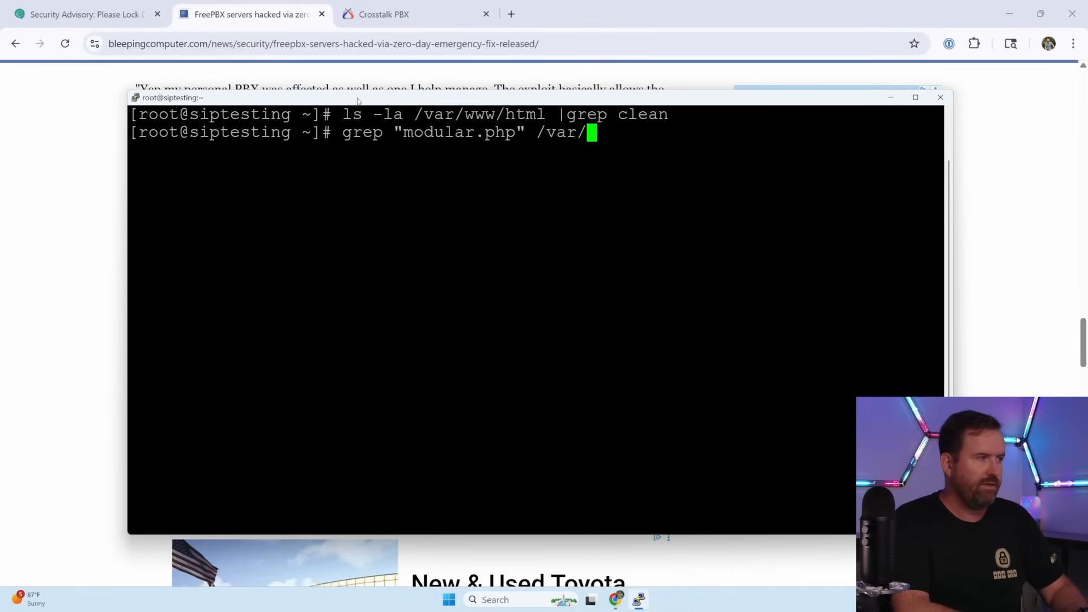
text(log/httpd)
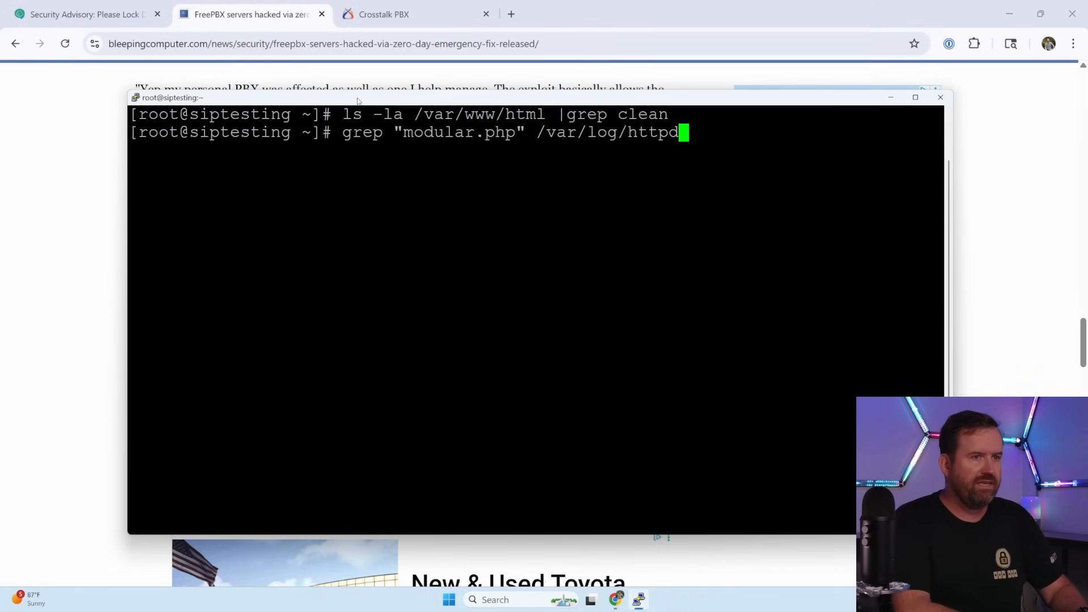
text(/access_)
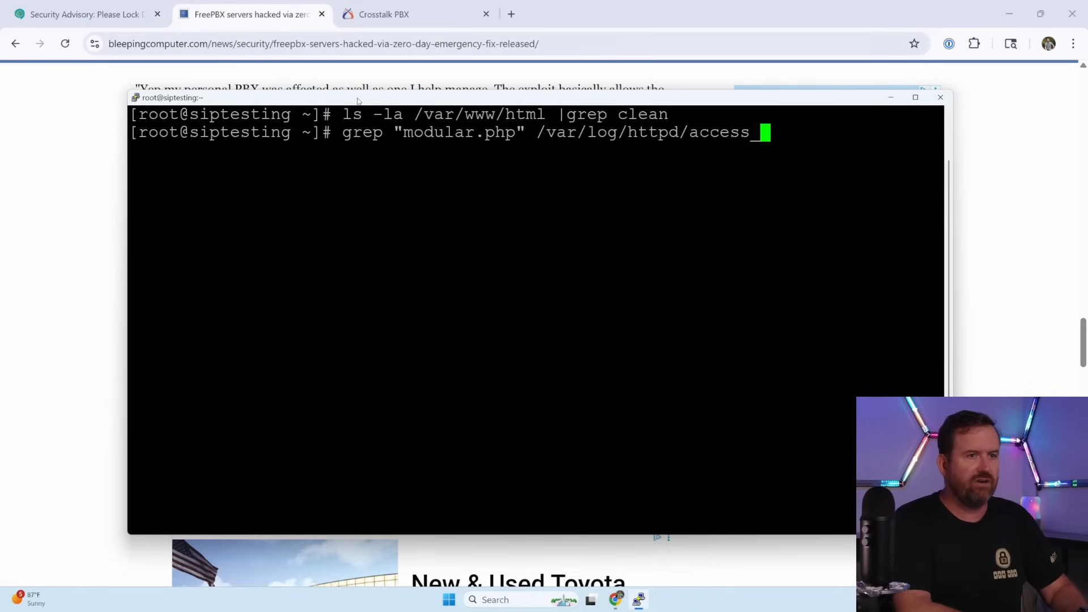
text(log*)
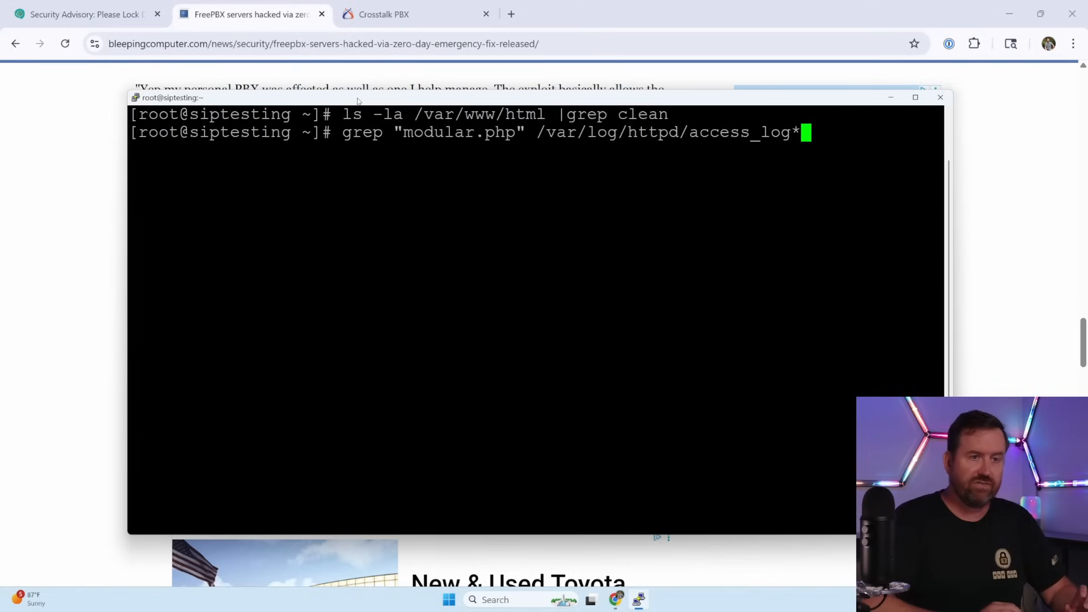
key(Return)
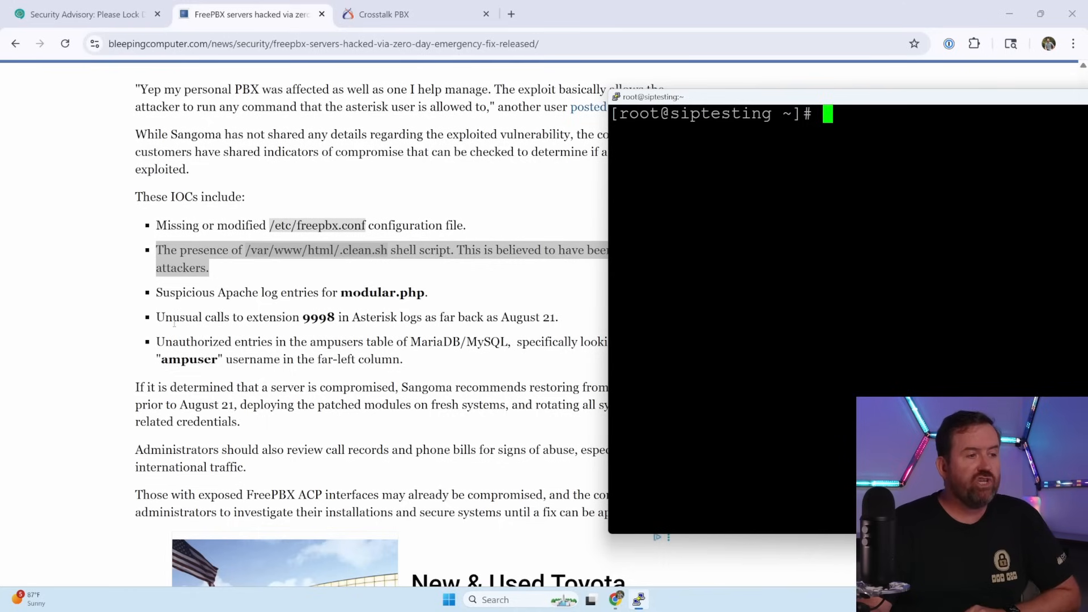
mouse_move(315, 325)
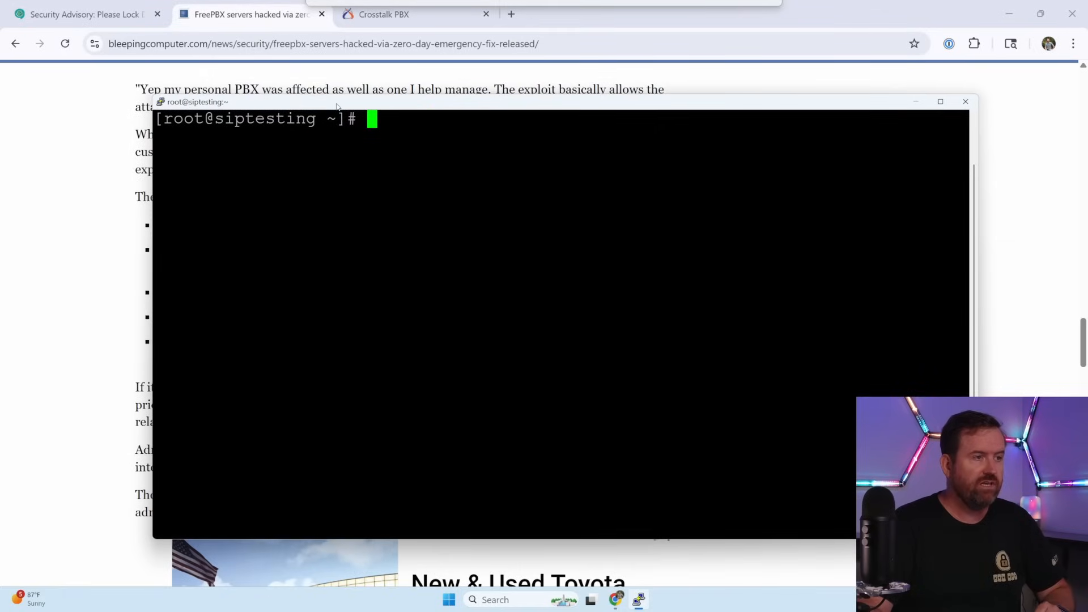
- Enter grep "9998" against /var/log/asterisk/full* logs
text(grep)
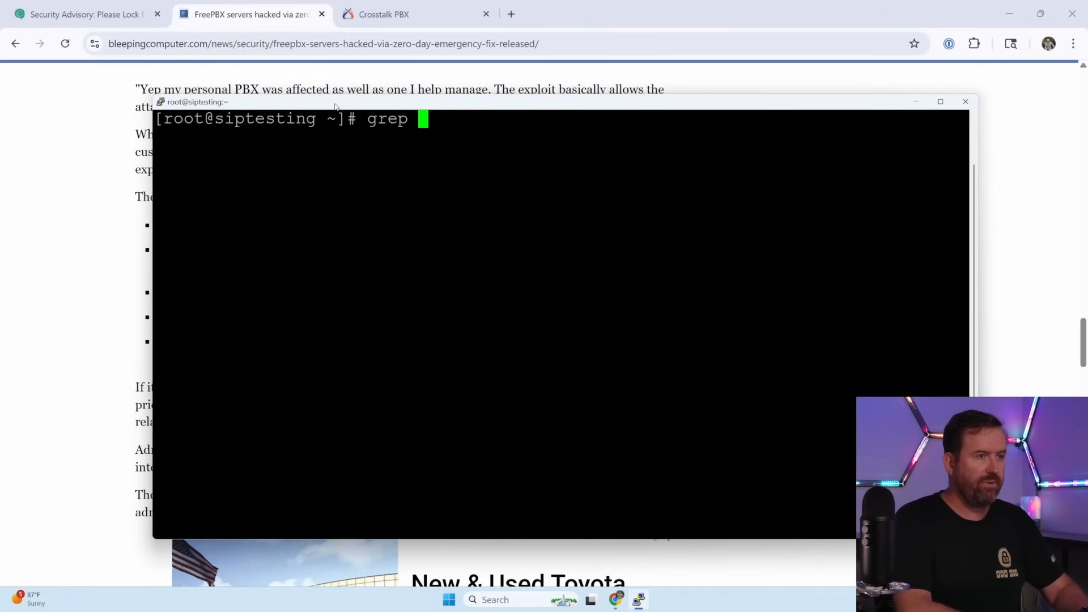
text("9998" /)
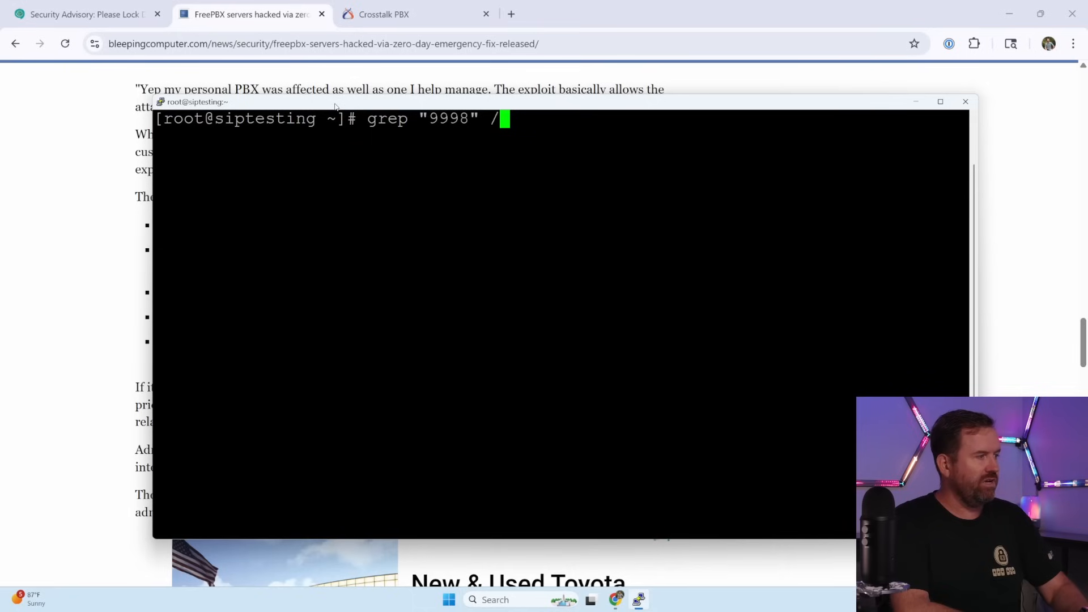
text(var/log/)
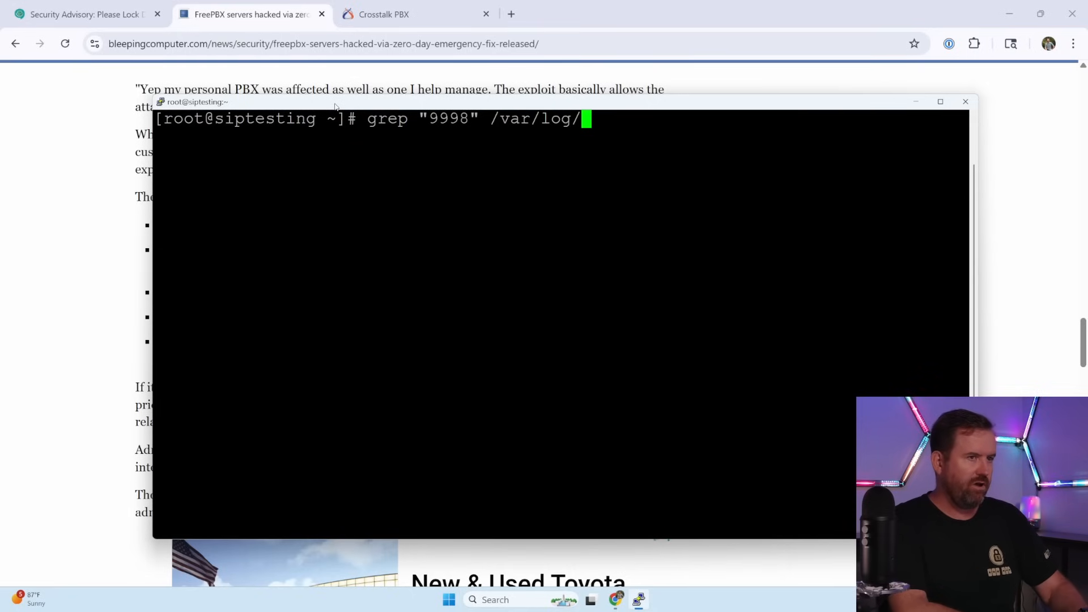
text(asterisk)
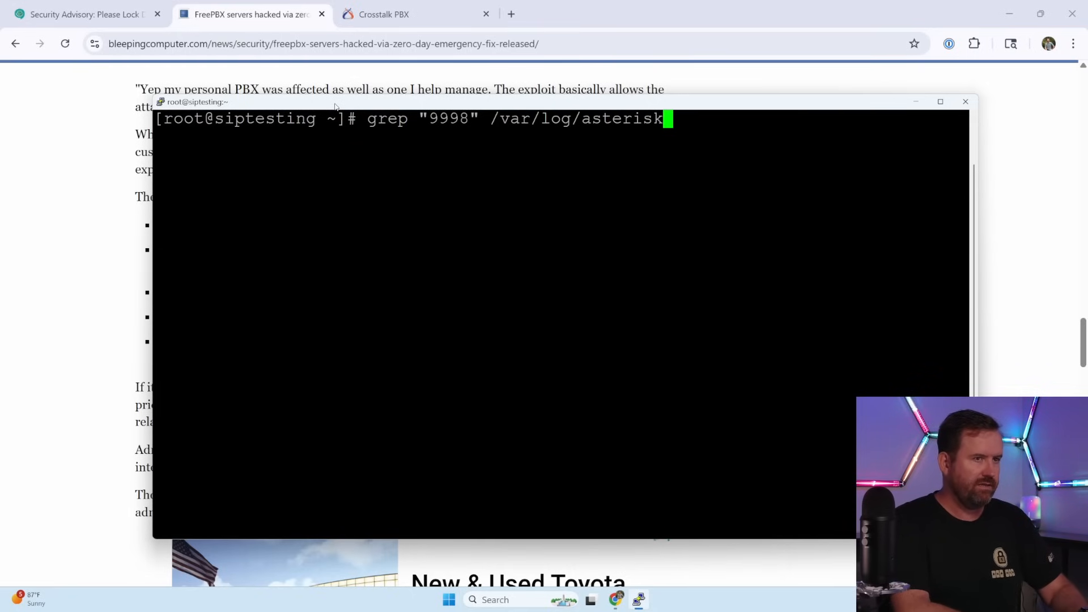
text(/full*)
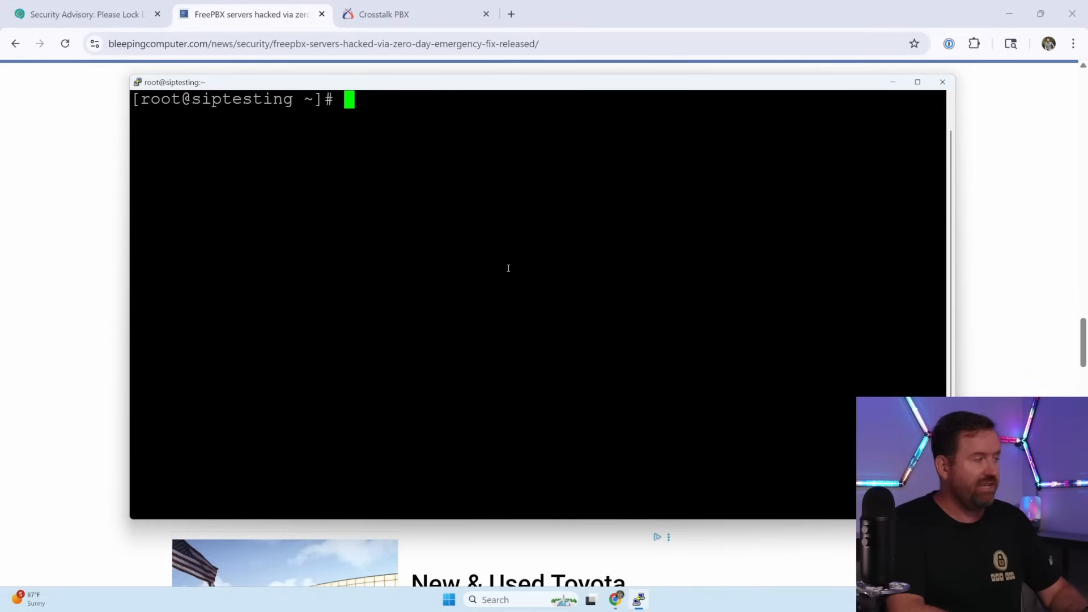
- Query ampusers usernames via mysql, then view the FreePBX security advisory in Chrome
text(my)
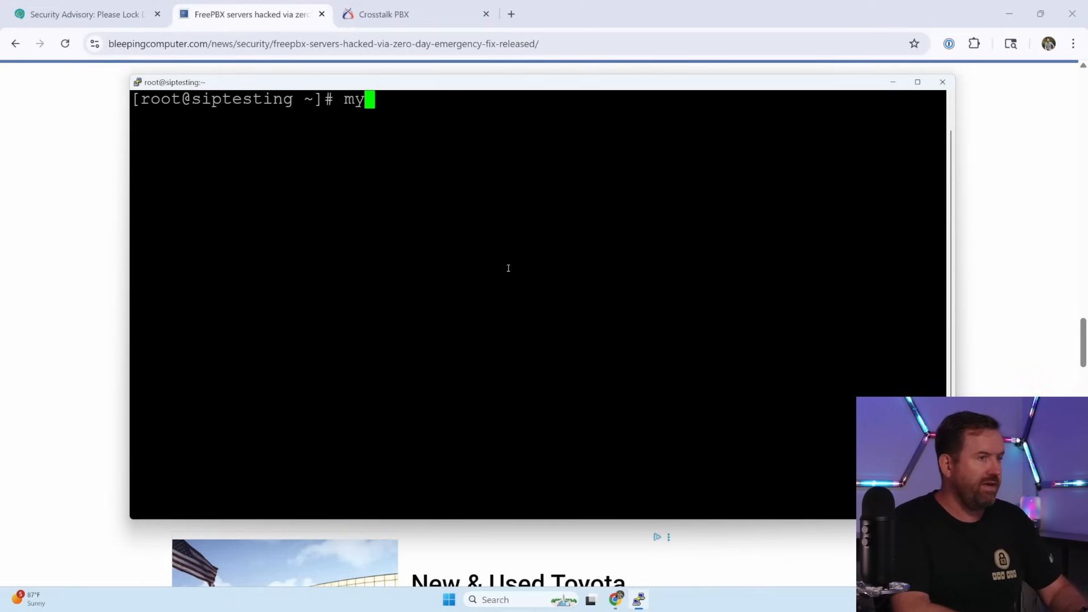
text(sql -e ")
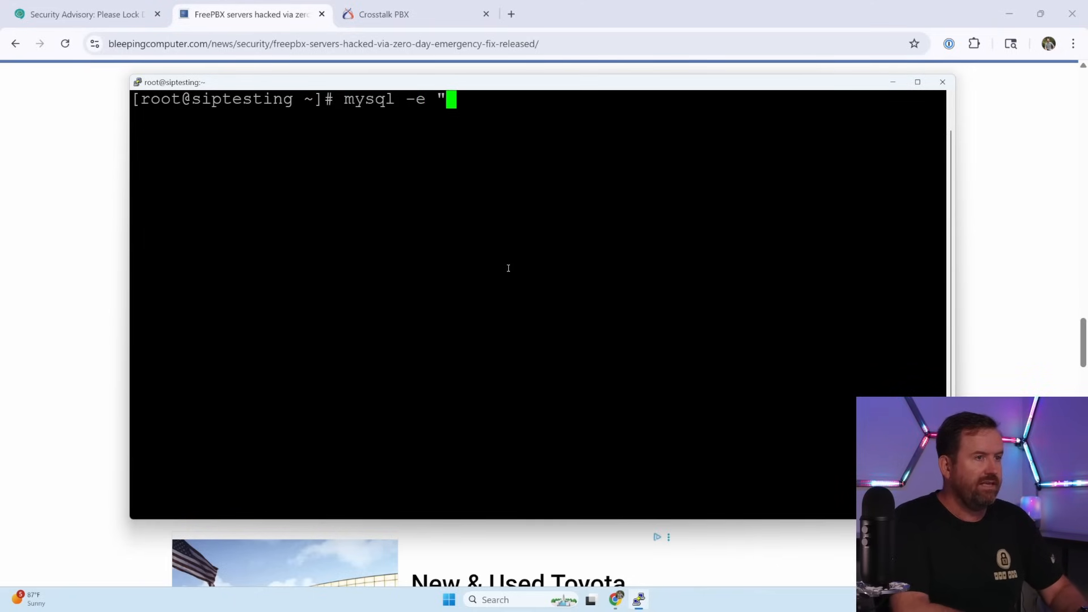
text(SELECT usernam)
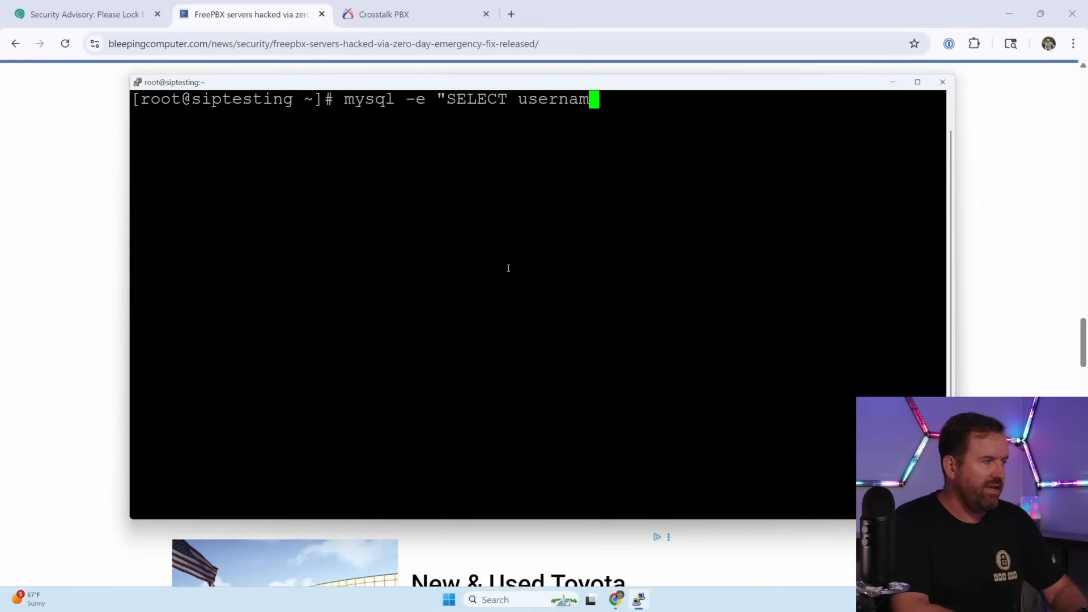
text(e FROM)
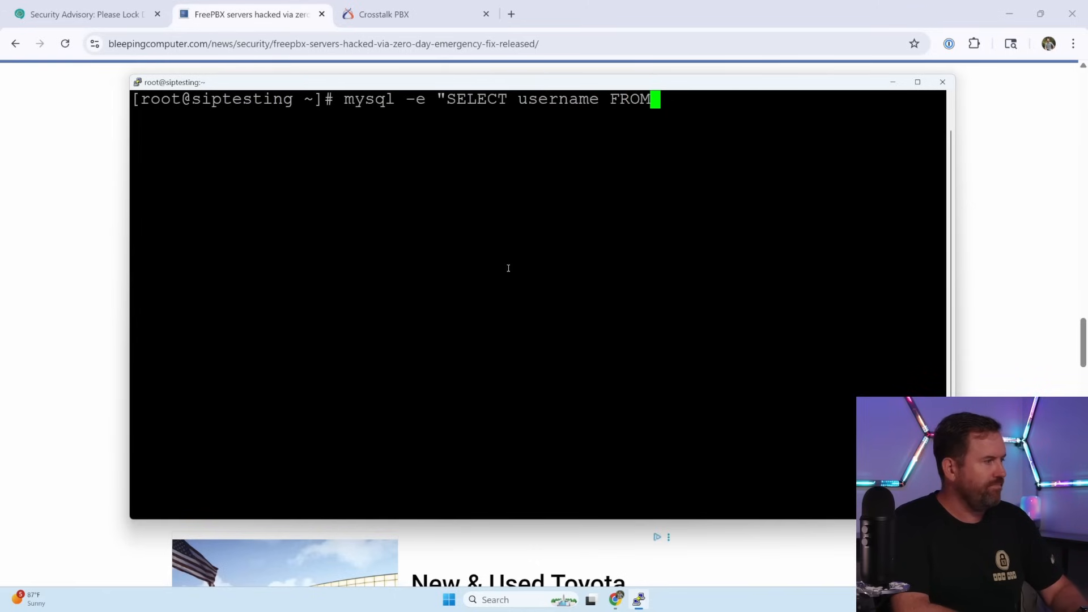
text(ampusers)
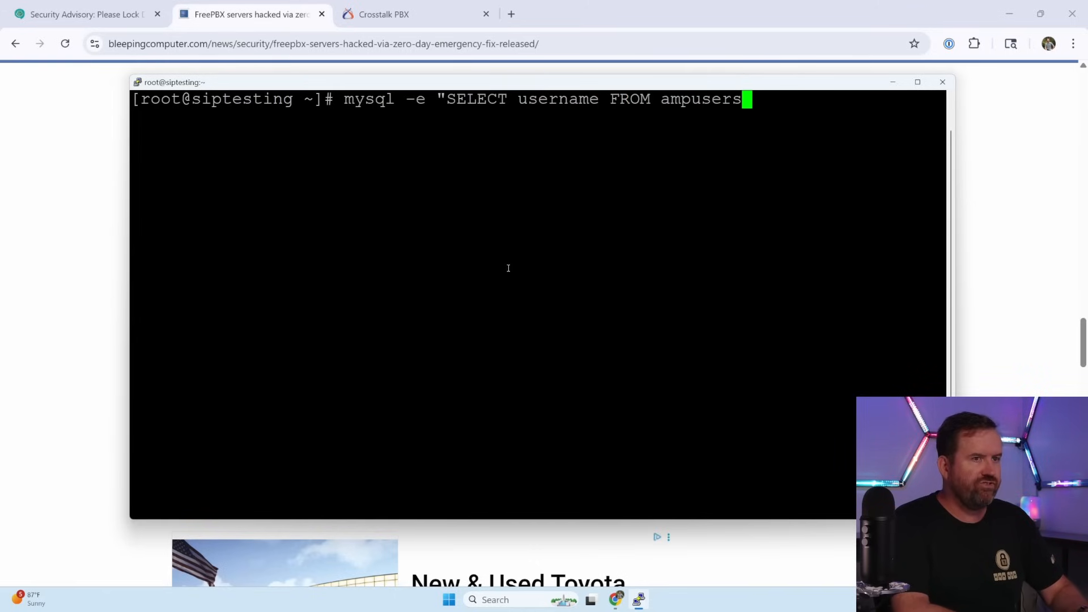
text(" as)
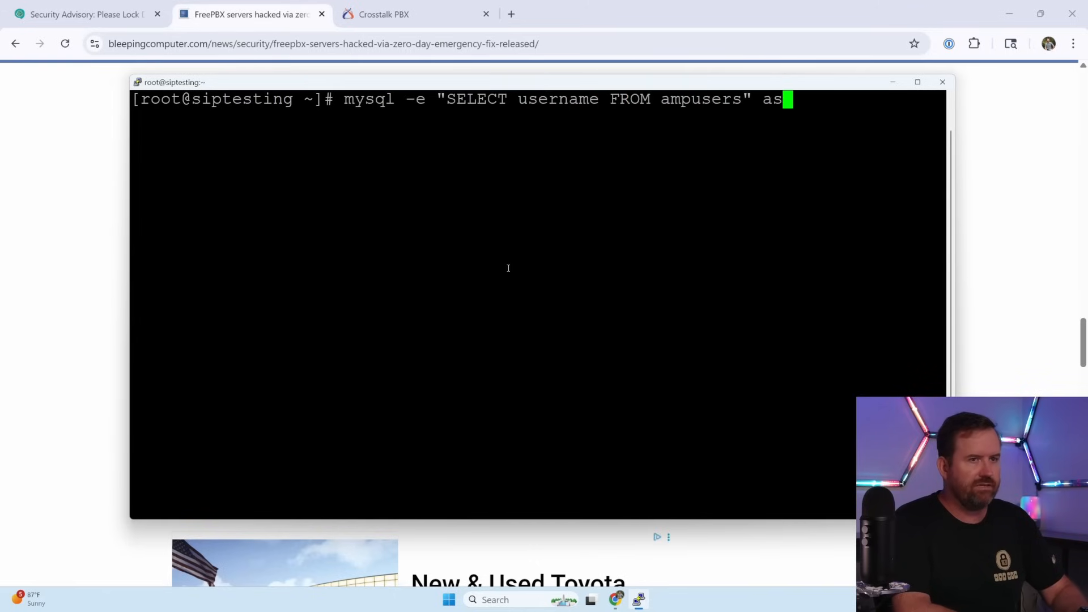
text(terisk)
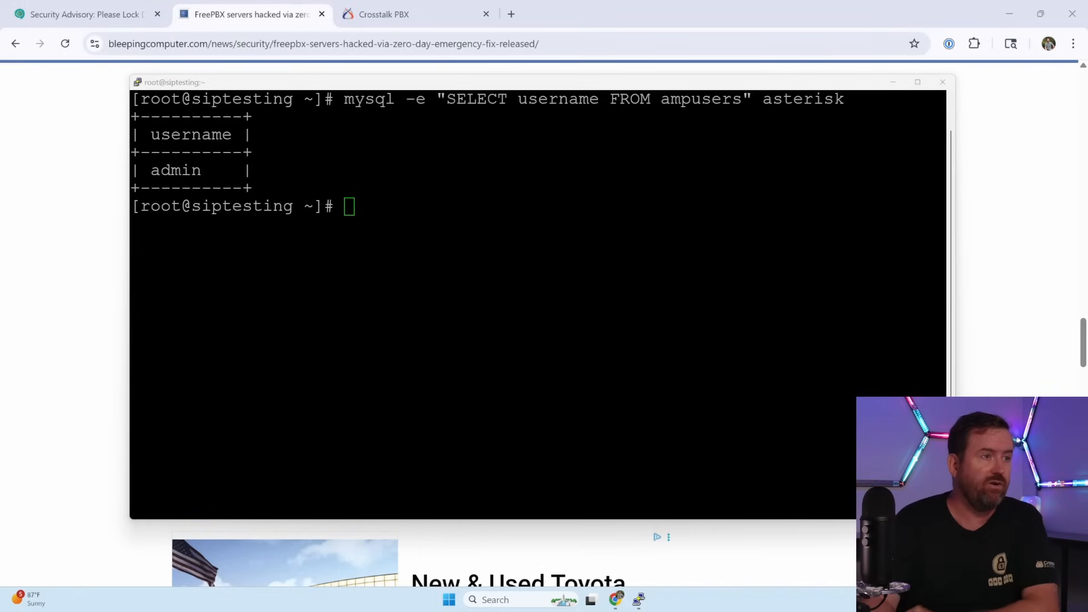
click(83, 14)
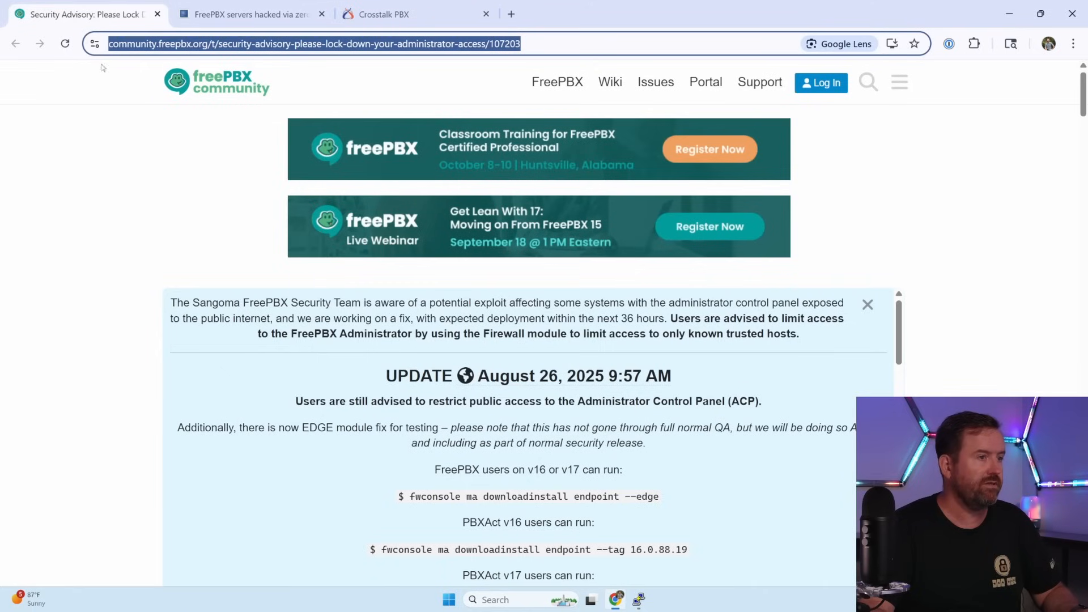
scroll(down, 3)
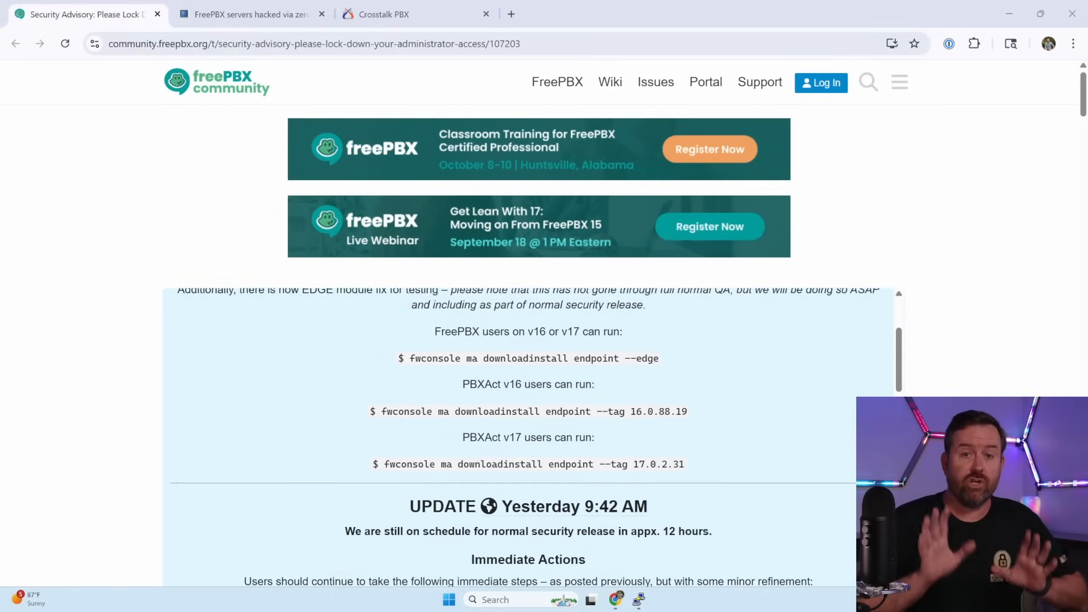